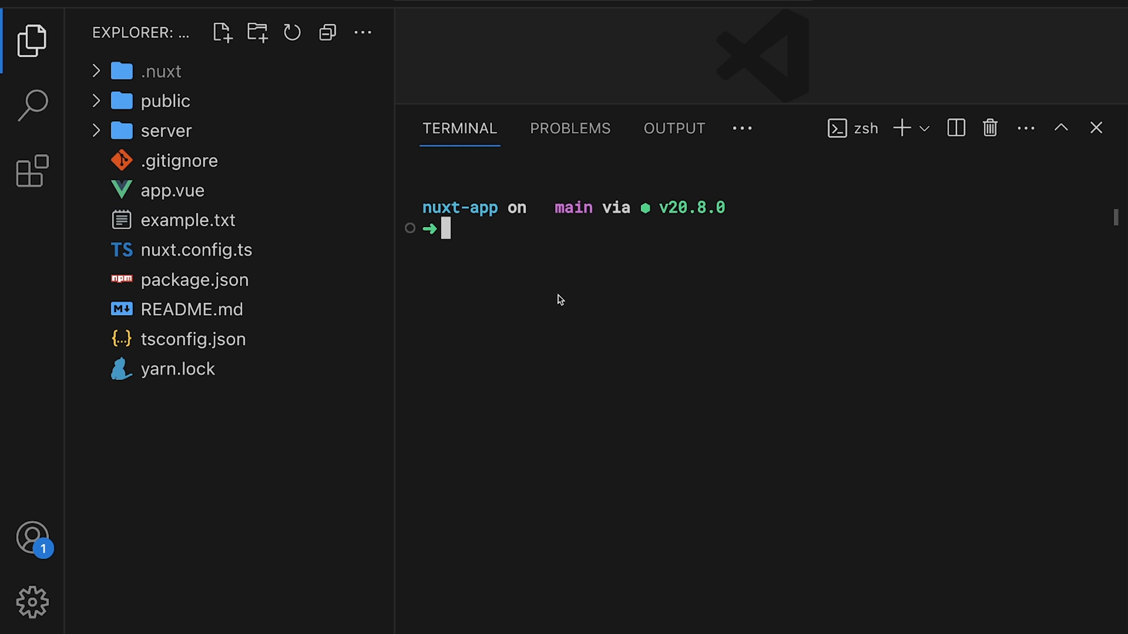
Check out the little_feature branch in nuxt-app, then begin a git status check.
{"action": "type", "text": "git checkout"}
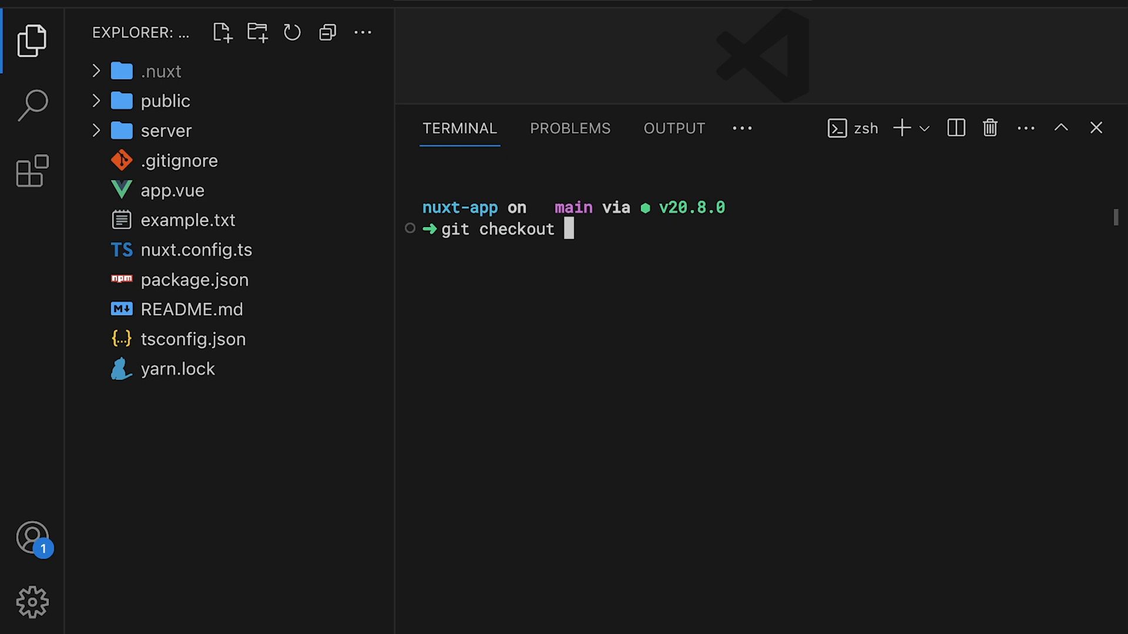
{"action": "type", "text": "little_feature"}
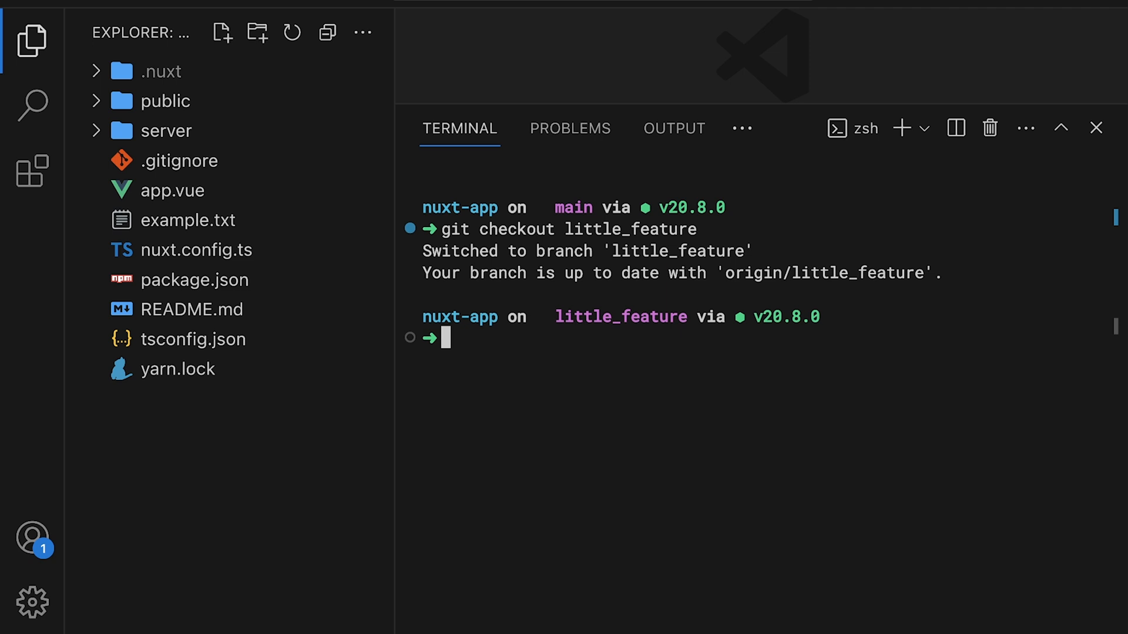
{"action": "type", "text": "git status"}
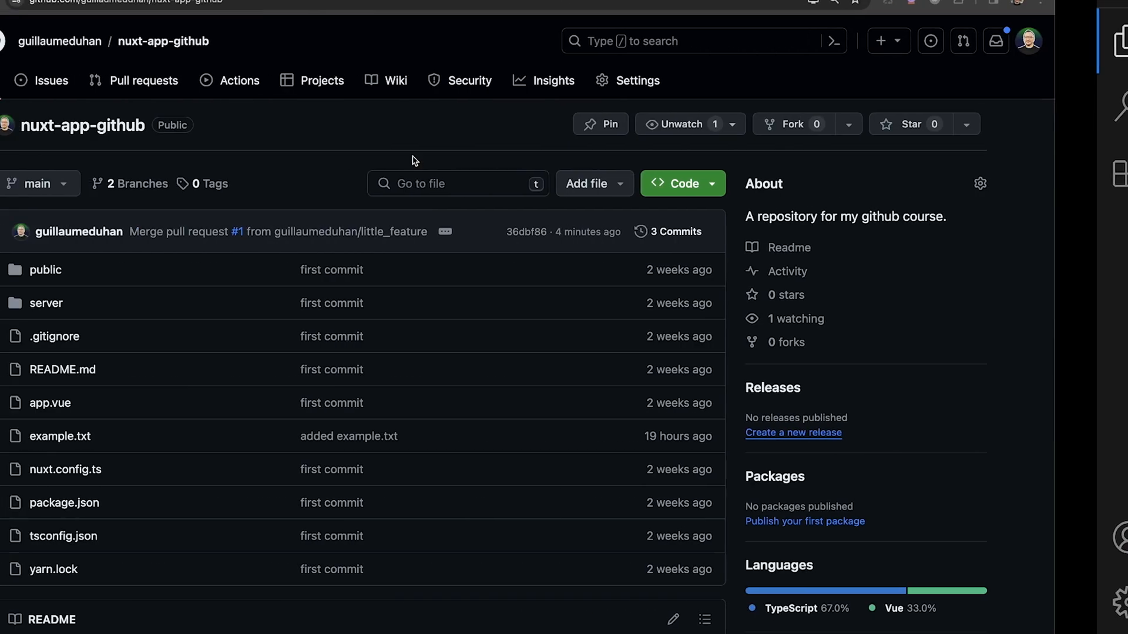
{"action": "left_click", "coordinate": [34, 183]}
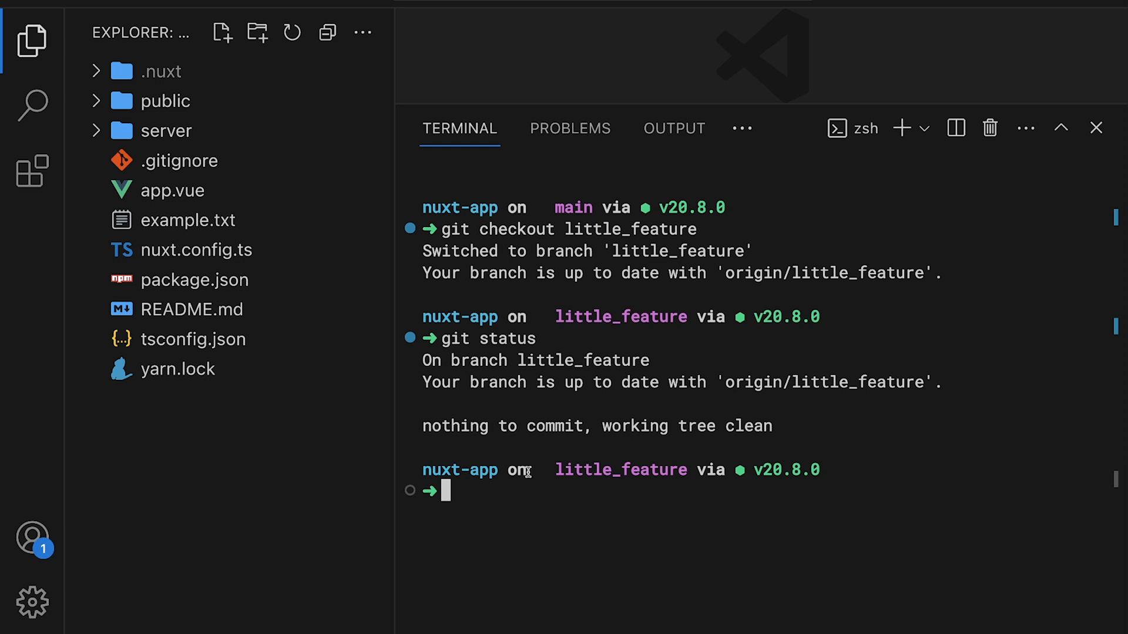
Create test.txt with touch and write 'This is a test file.' into it.
{"action": "type", "text": "touch"}
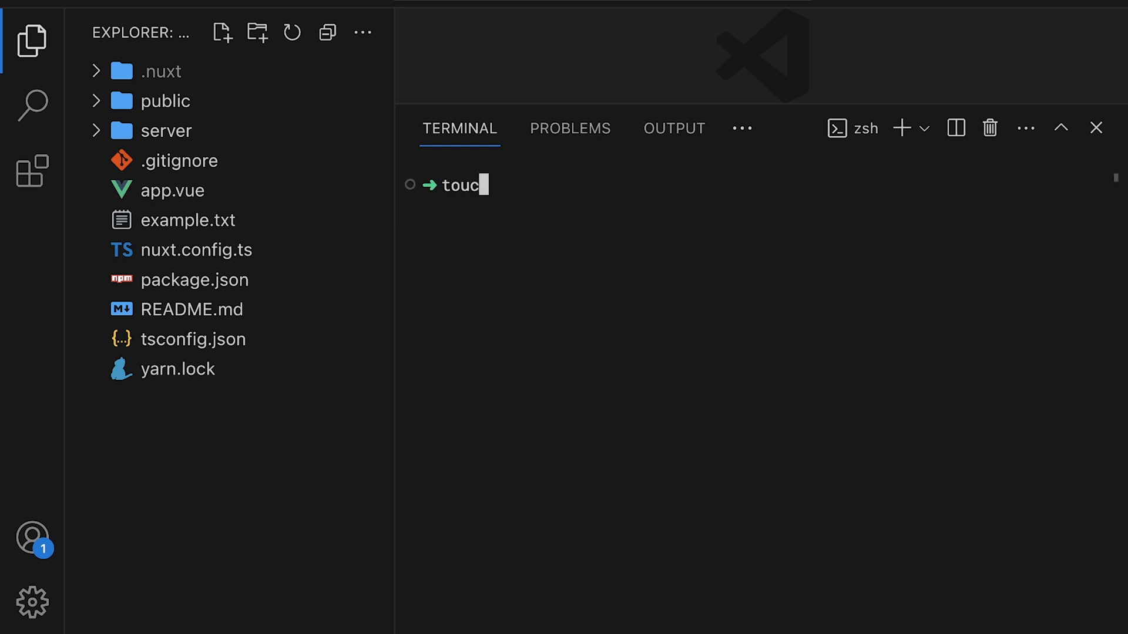
{"action": "type", "text": "h"}
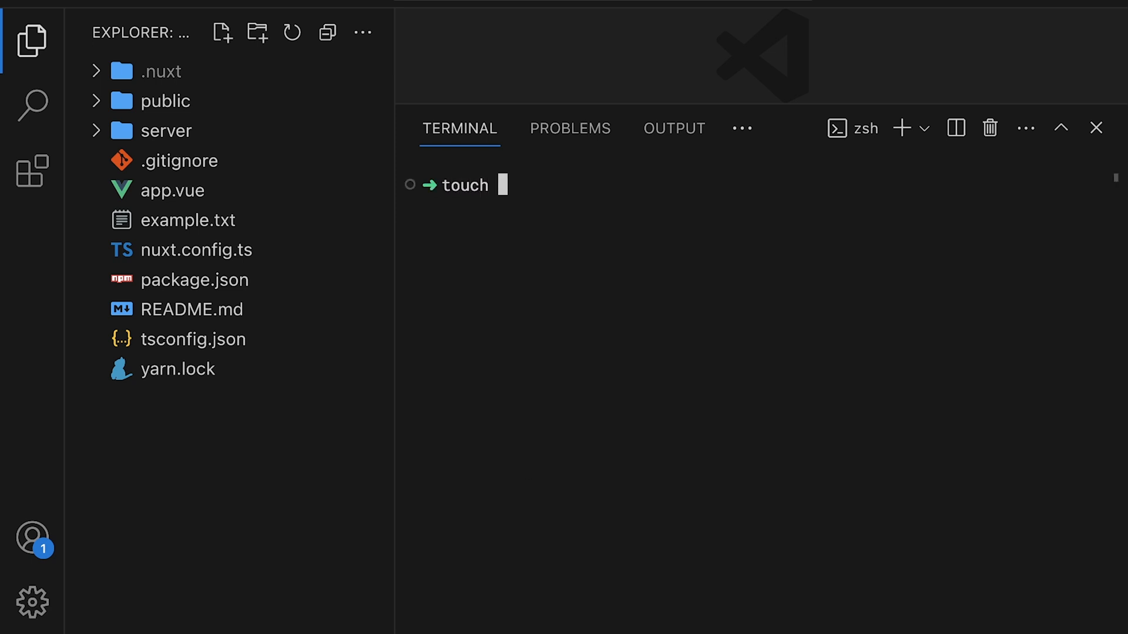
{"action": "type", "text": "test.txt"}
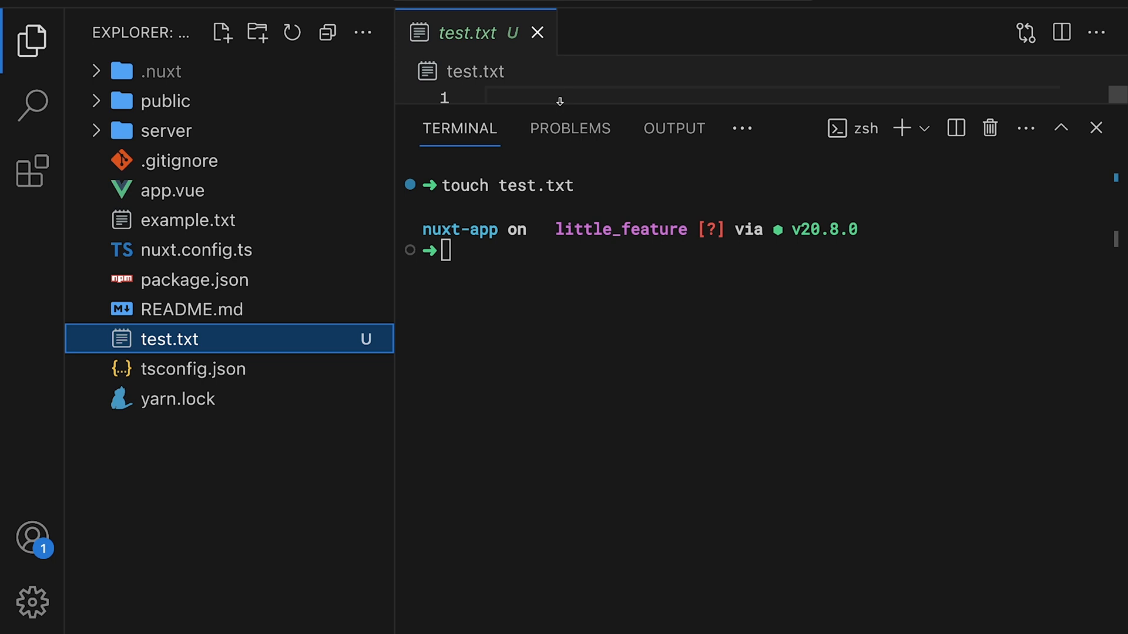
{"action": "type", "text": "This is"}
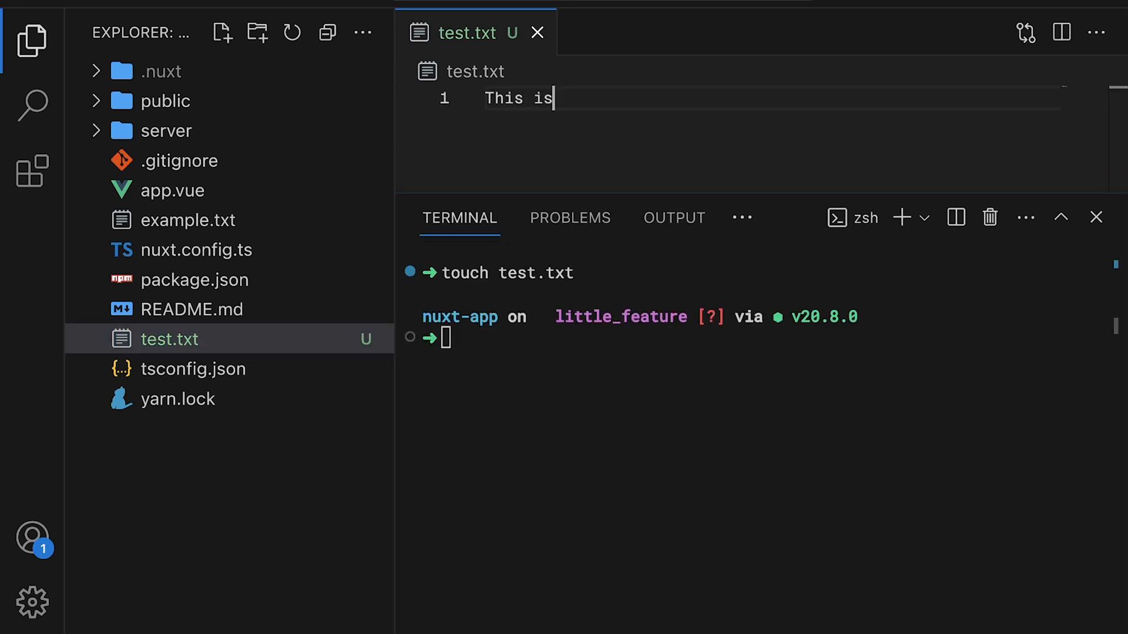
{"action": "type", "text": "a test file."}
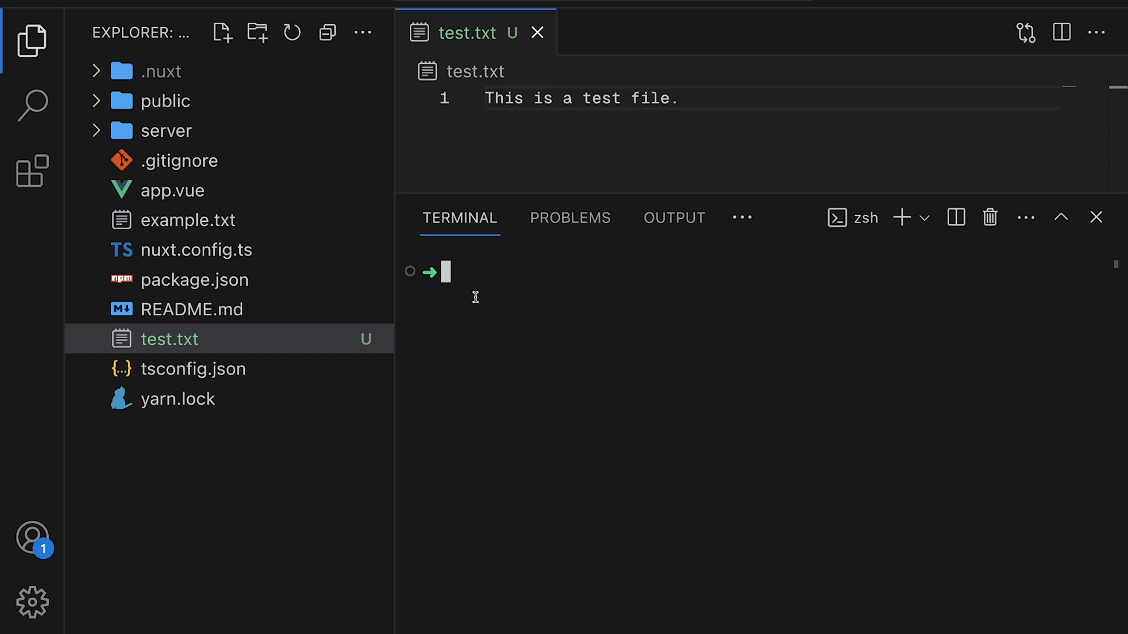
{"action": "type", "text": "git add ."}
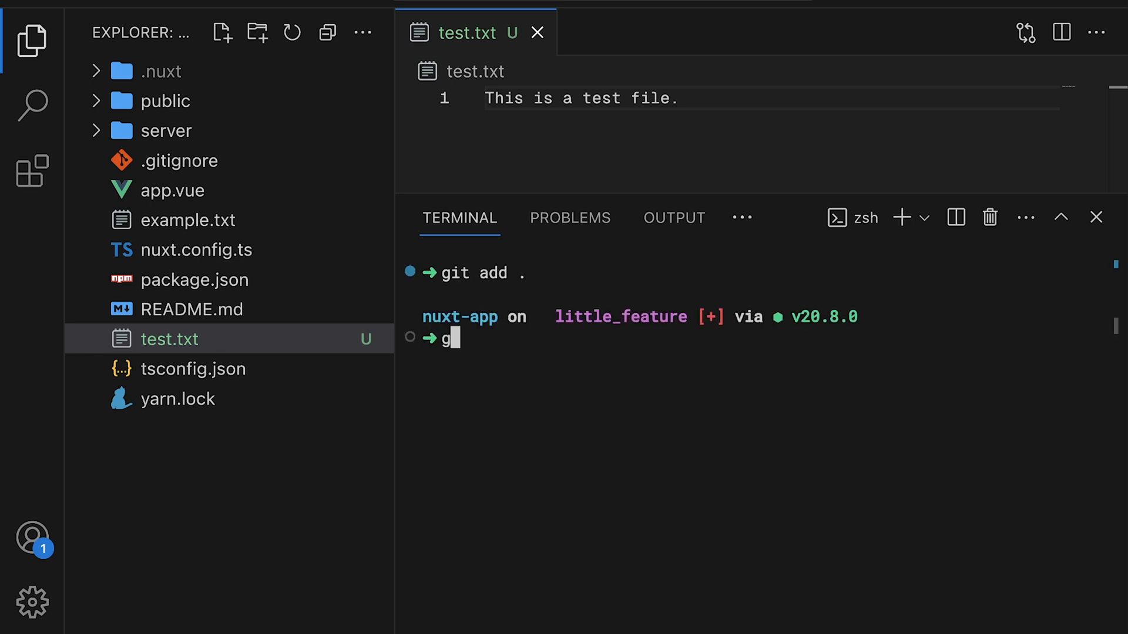
Commit test.txt on little_feature as 'added test.txt', then check out main.
{"action": "type", "text": "it commit"}
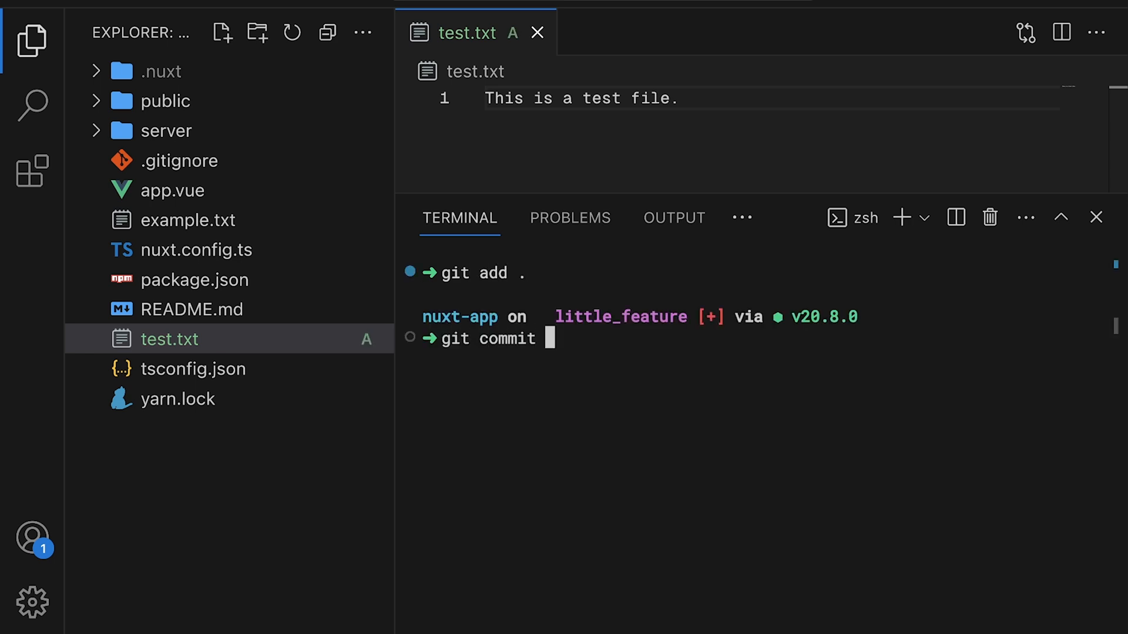
{"action": "type", "text": "-m \"added example.txt\""}
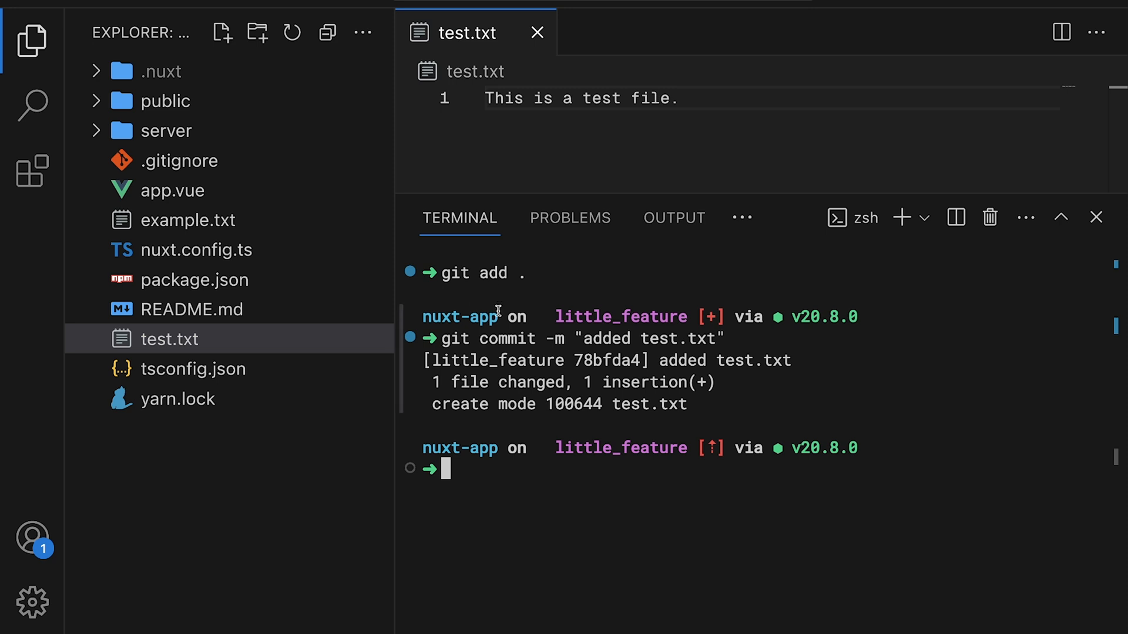
{"action": "type", "text": "git checkout main"}
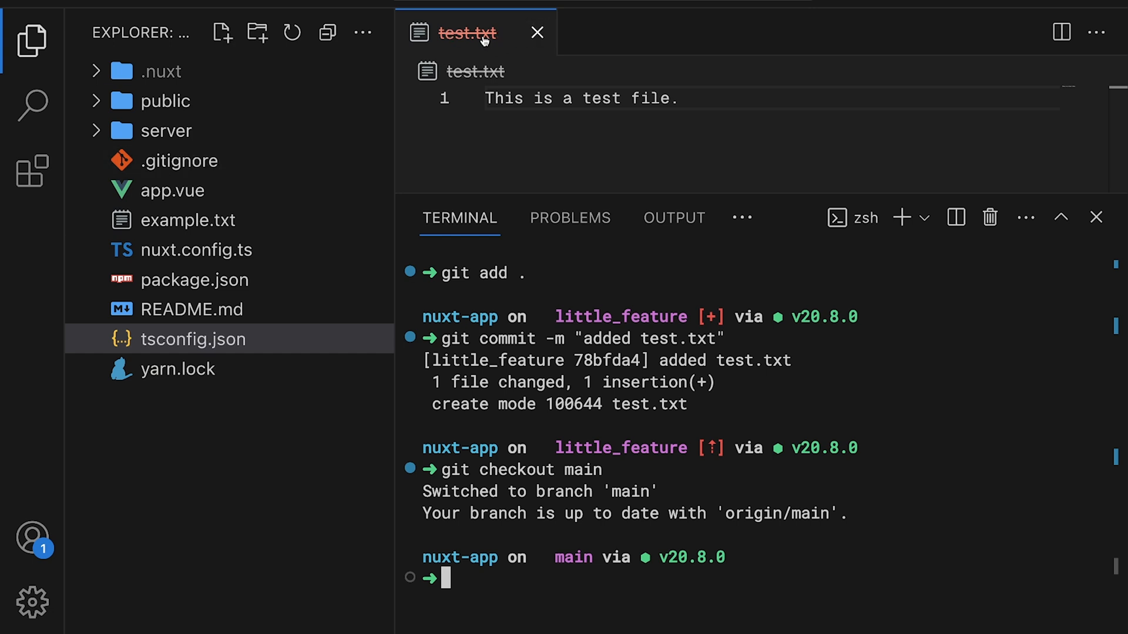
Close the removed test.txt editor and run git checkout main.
{"action": "left_click", "coordinate": [536, 32]}
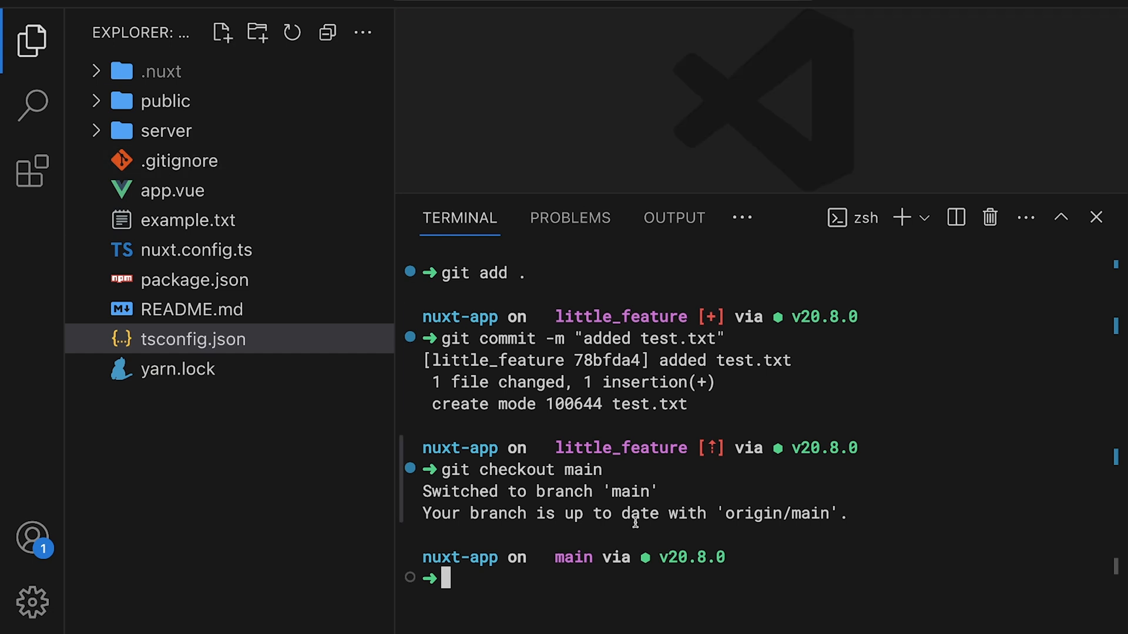
{"action": "double_click", "coordinate": [620, 448]}
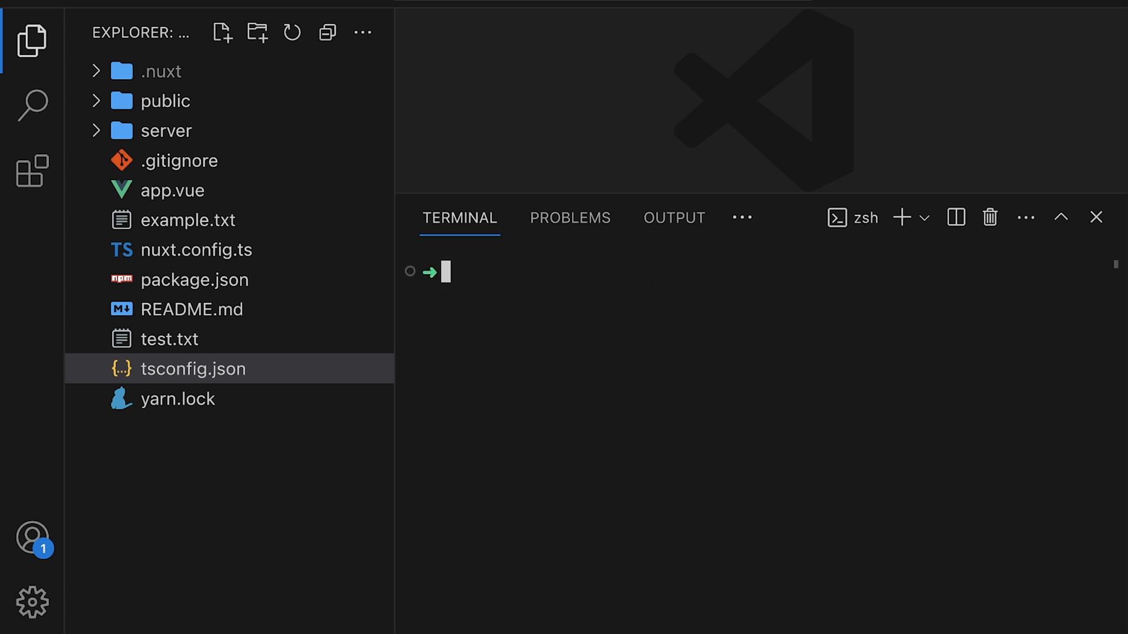
{"action": "mouse_move", "coordinate": [519, 309]}
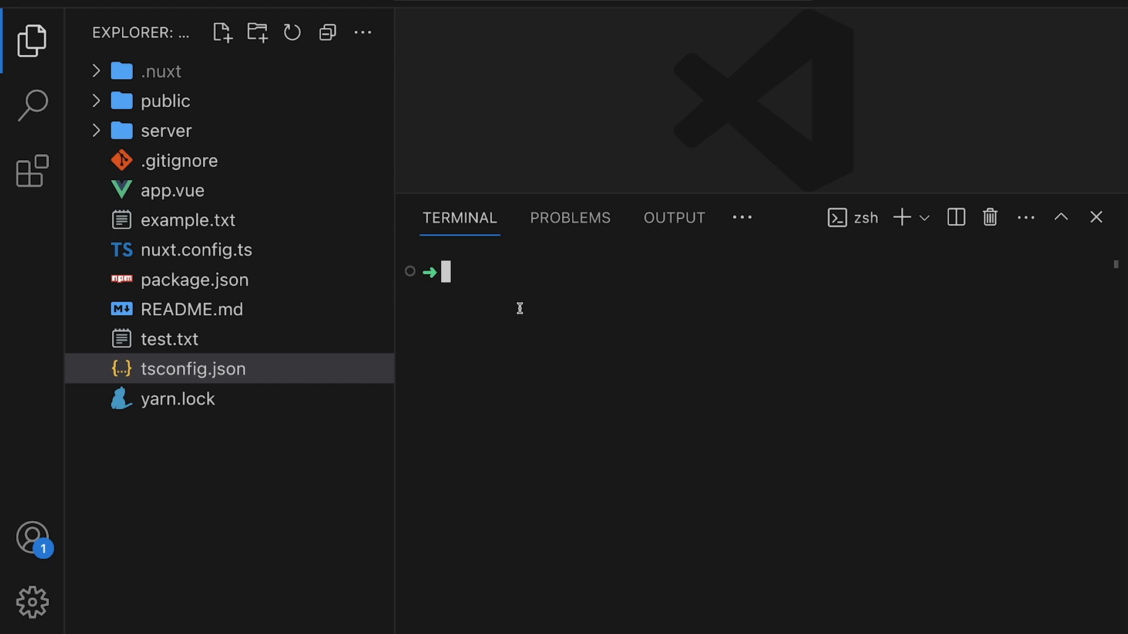
{"action": "type", "text": "git checkout little_feature"}
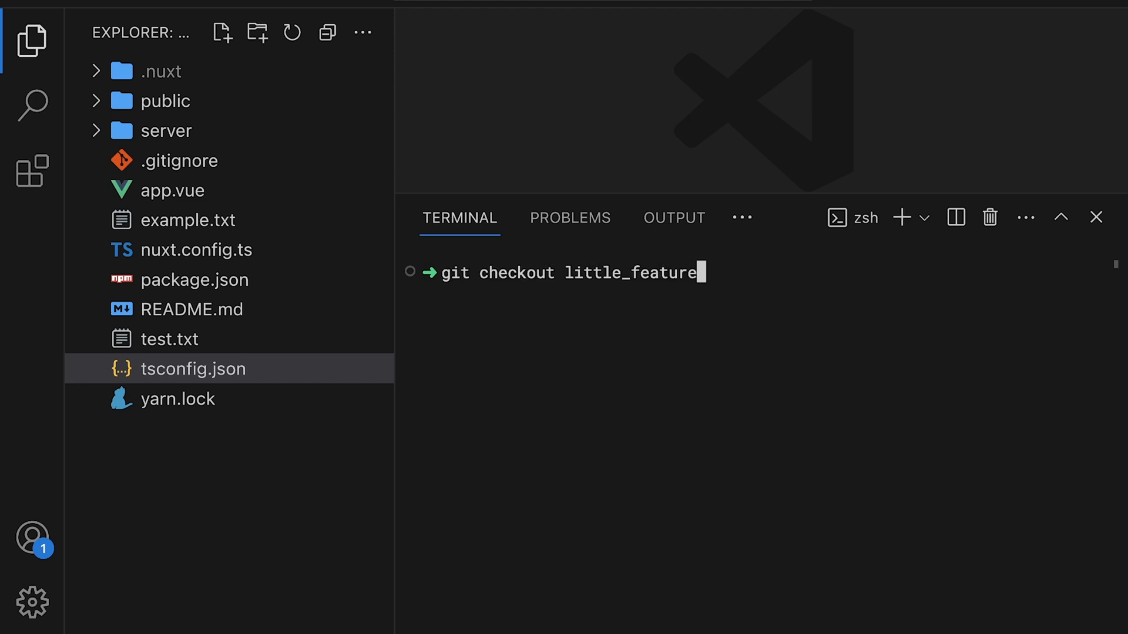
{"action": "key", "text": "Backspace"}
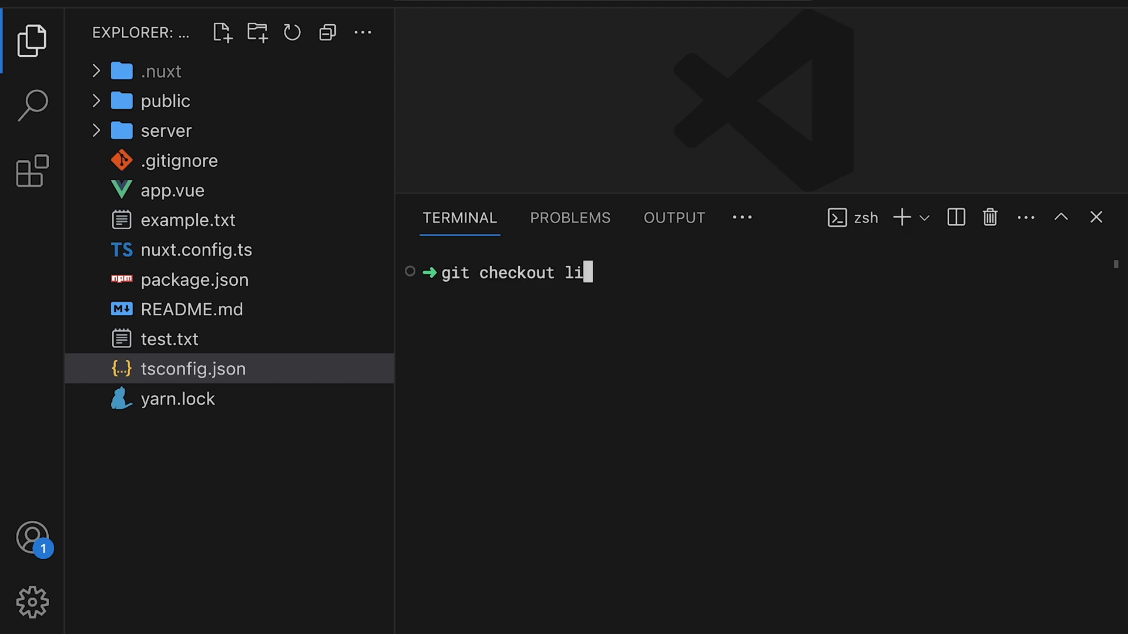
{"action": "type", "text": "main"}
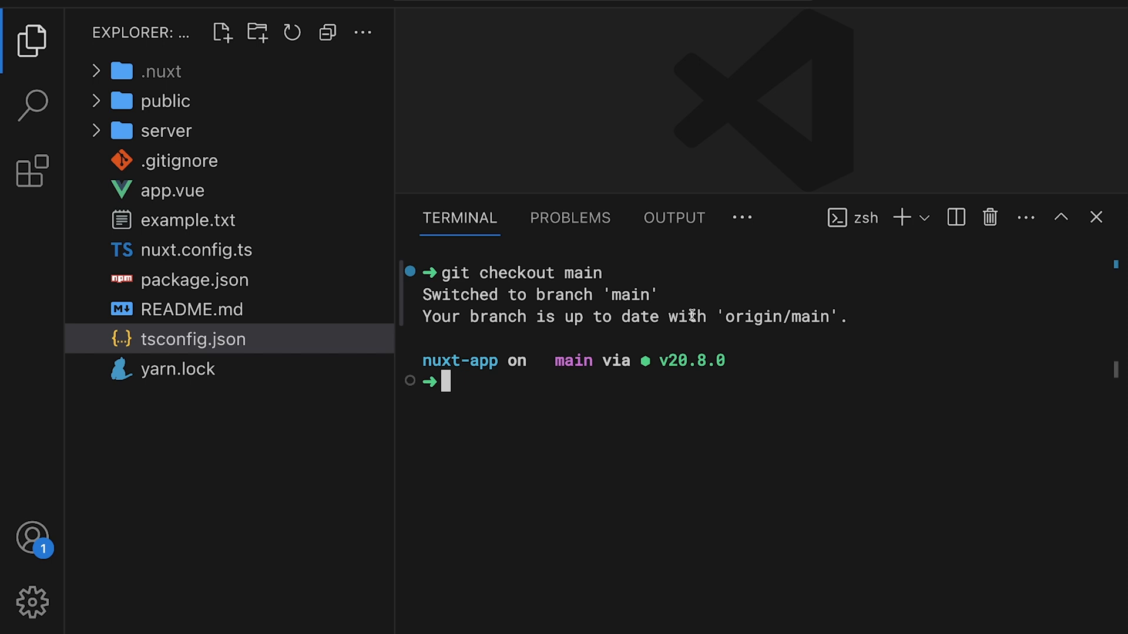
Run git merge little_feature on main.
{"action": "type", "text": "git merge"}
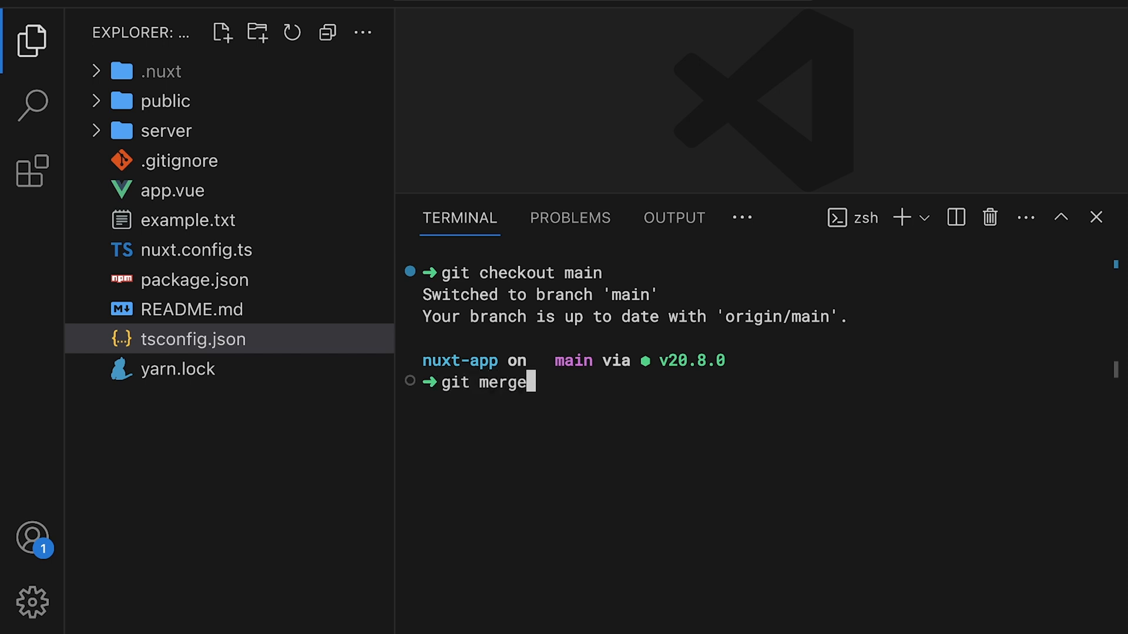
{"action": "type", "text": "little-"}
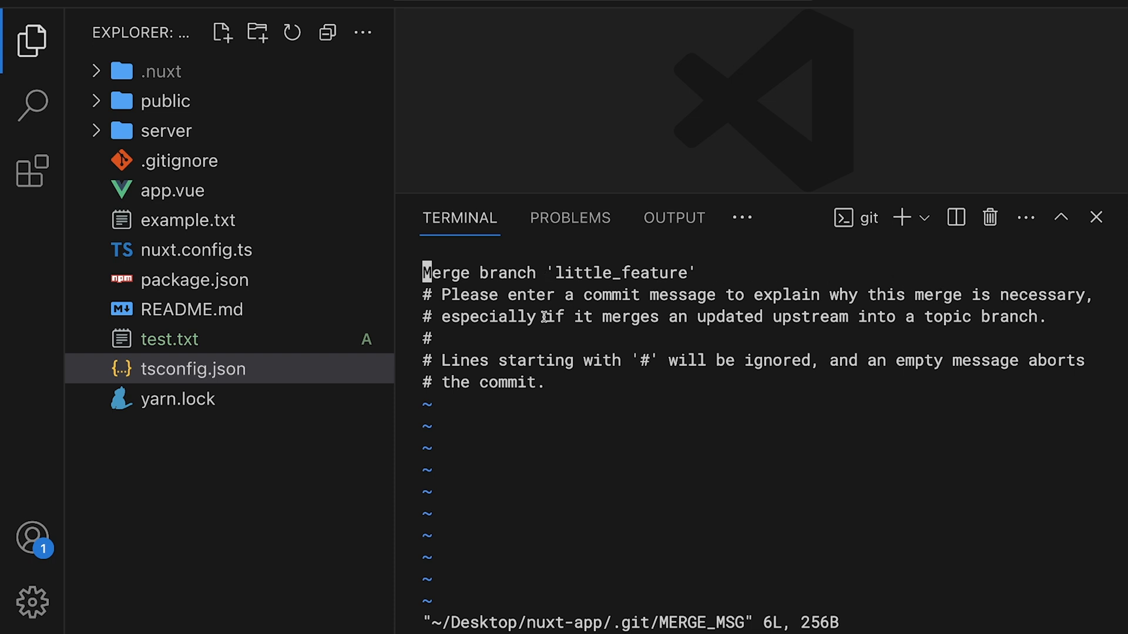
{"action": "mouse_move", "coordinate": [795, 321]}
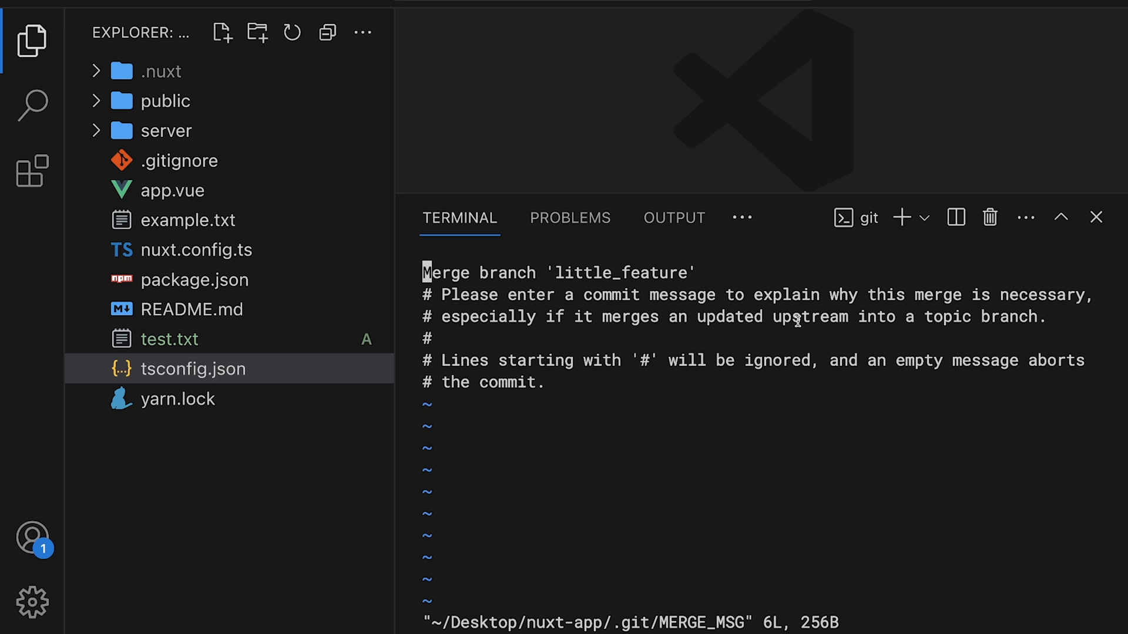
{"action": "mouse_move", "coordinate": [1024, 320]}
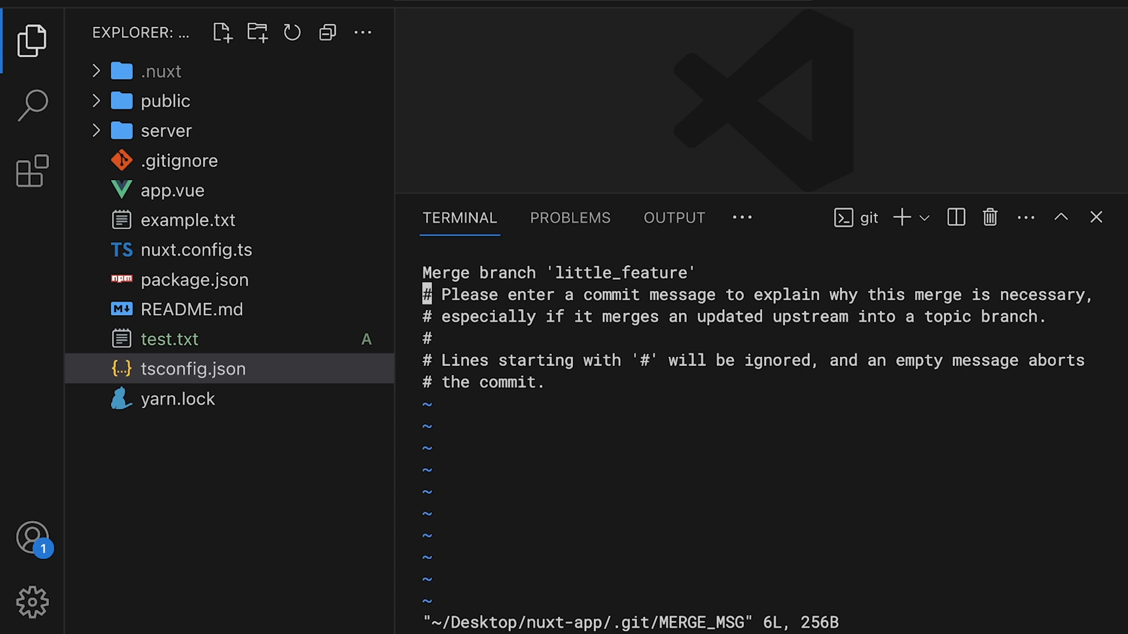
Accept the default 'Merge branch little_feature' message in vim to finish the merge.
{"action": "key", "text": "i"}
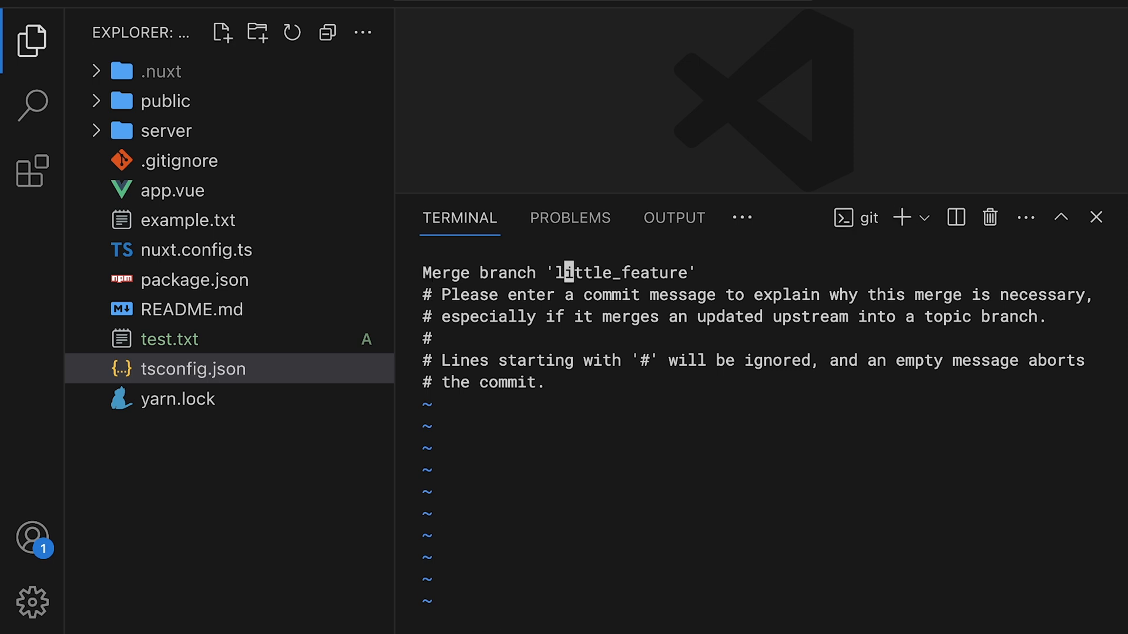
{"action": "key", "text": "i"}
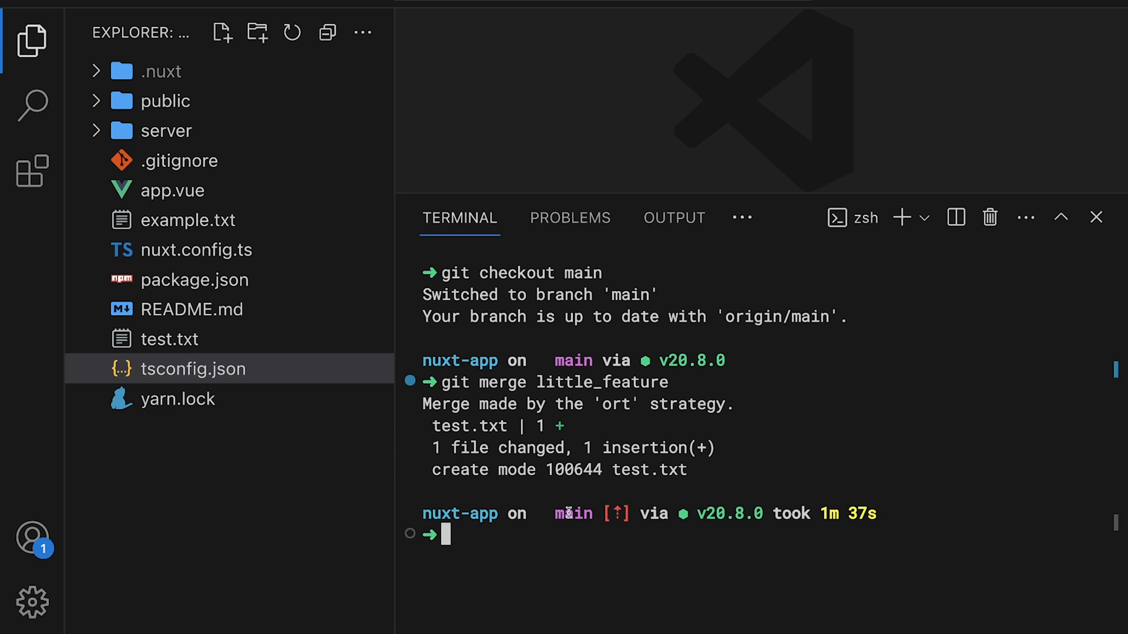
{"action": "mouse_move", "coordinate": [752, 357]}
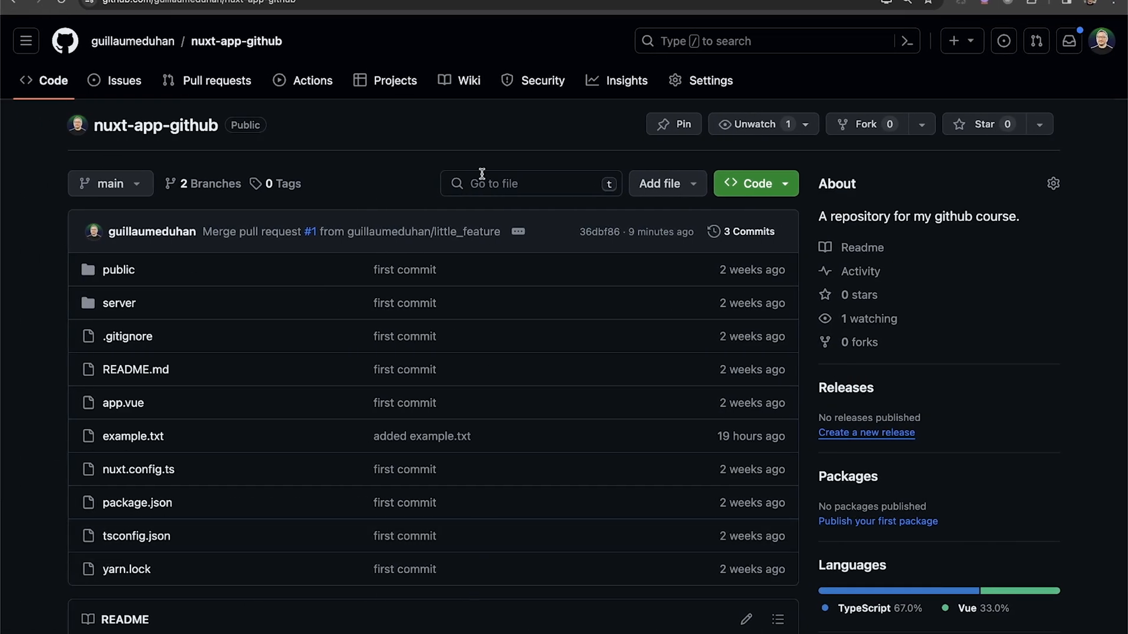
{"action": "mouse_move", "coordinate": [482, 161]}
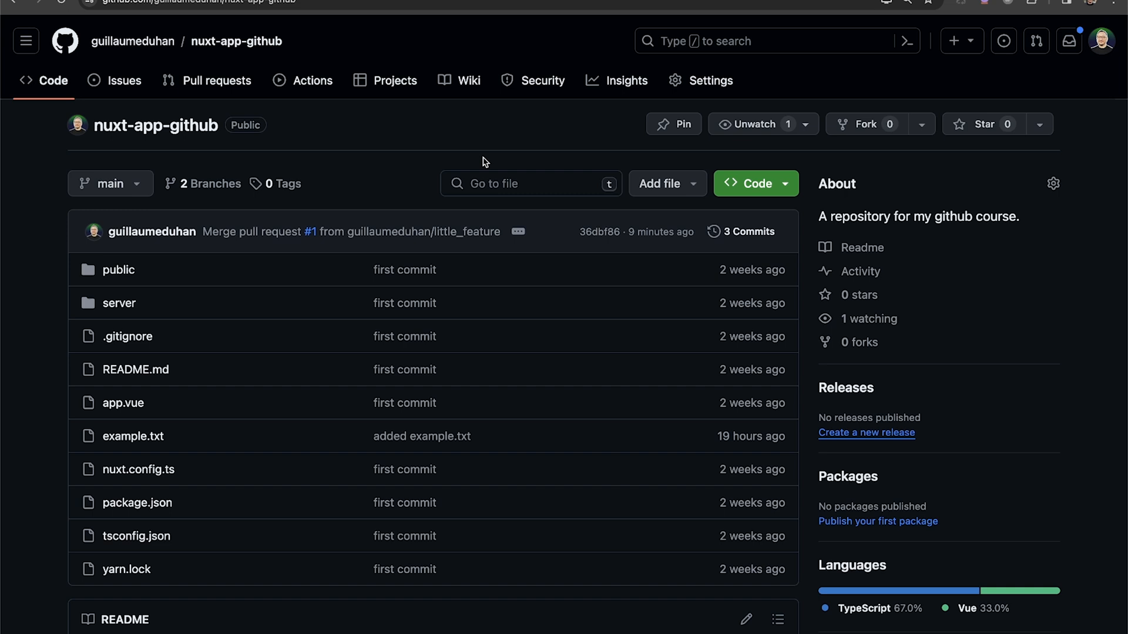
{"action": "mouse_move", "coordinate": [453, 154]}
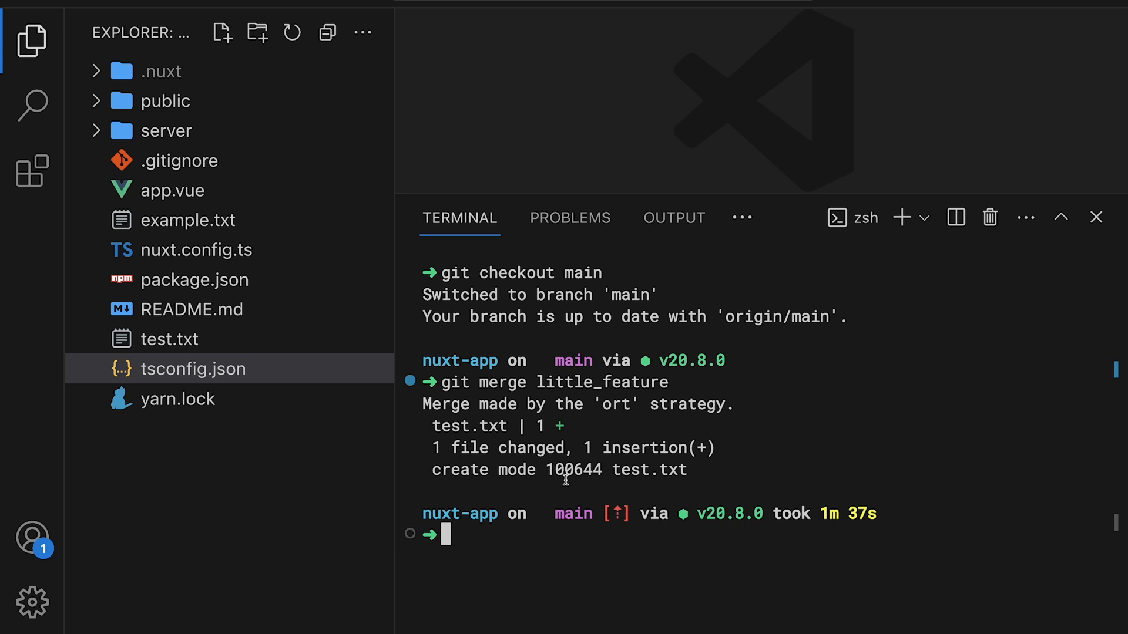
Run git add . and attempt a commit, which finds nothing to commit.
{"action": "type", "text": "git add ."}
{"action": "type", "text": "git commit -m \"added test.txt\""}
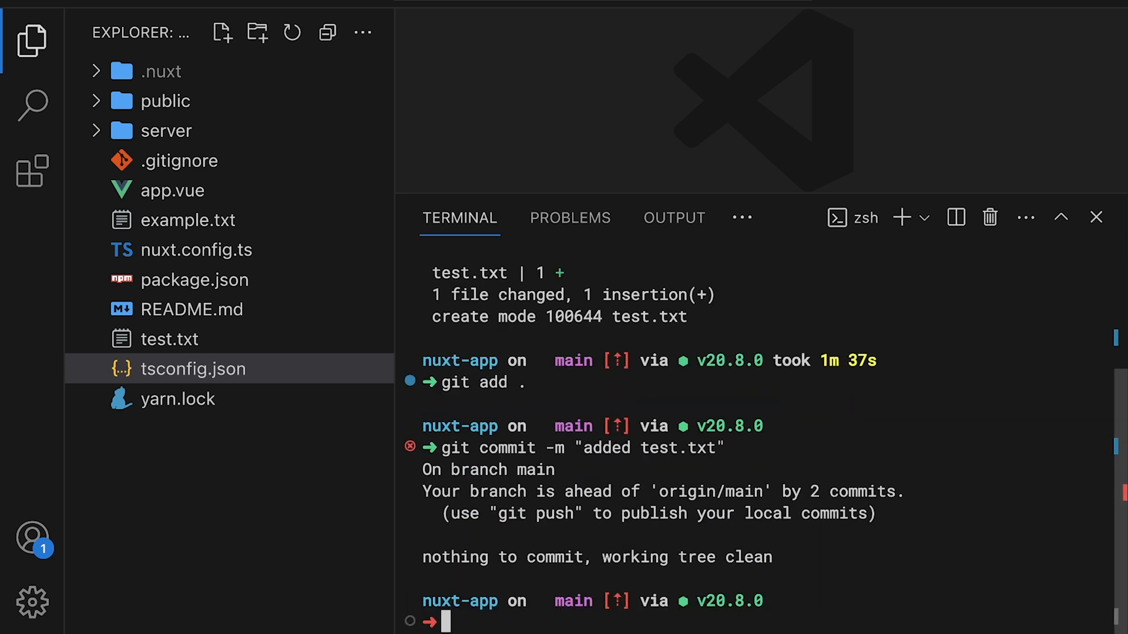
{"action": "left_click_drag", "start_coordinate": [423, 491], "coordinate": [697, 491]}
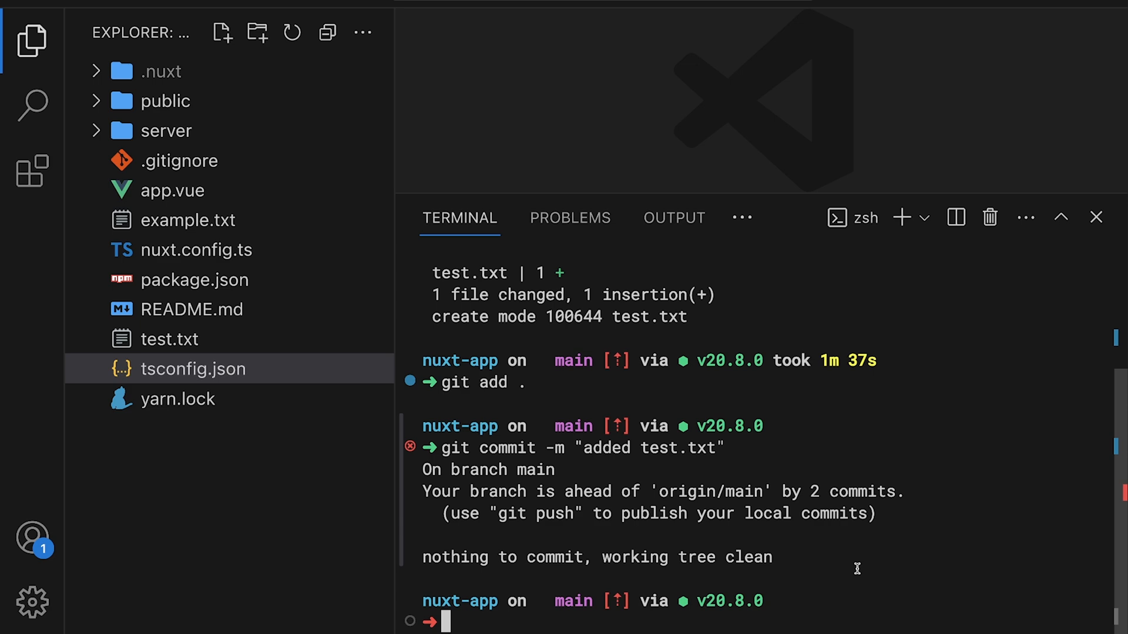
{"action": "type", "text": "git"}
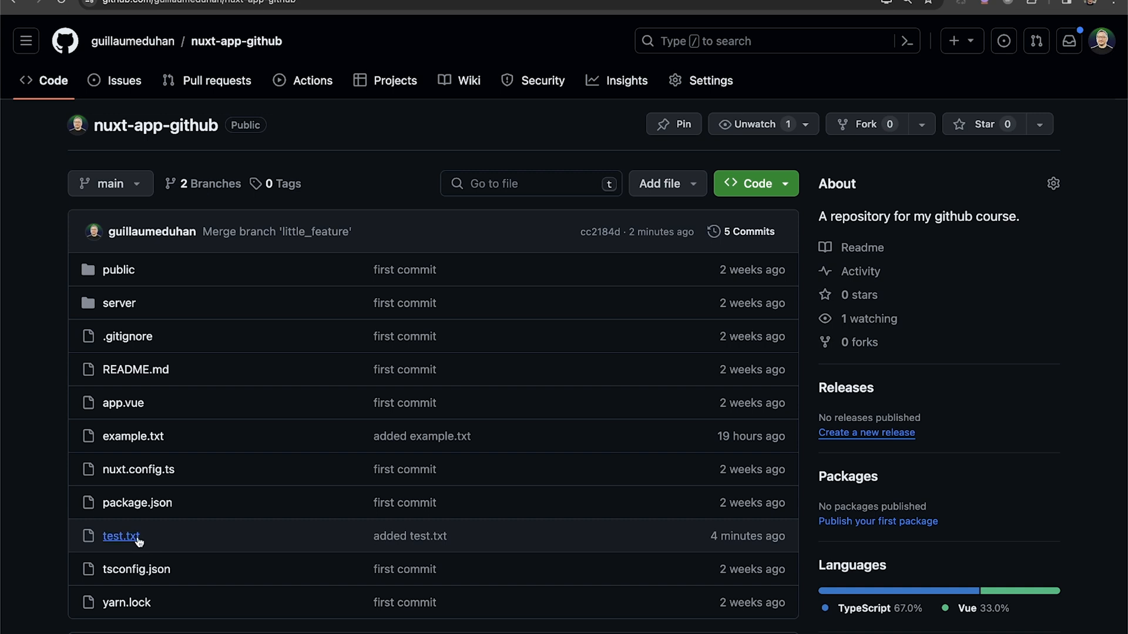
{"action": "mouse_move", "coordinate": [206, 129]}
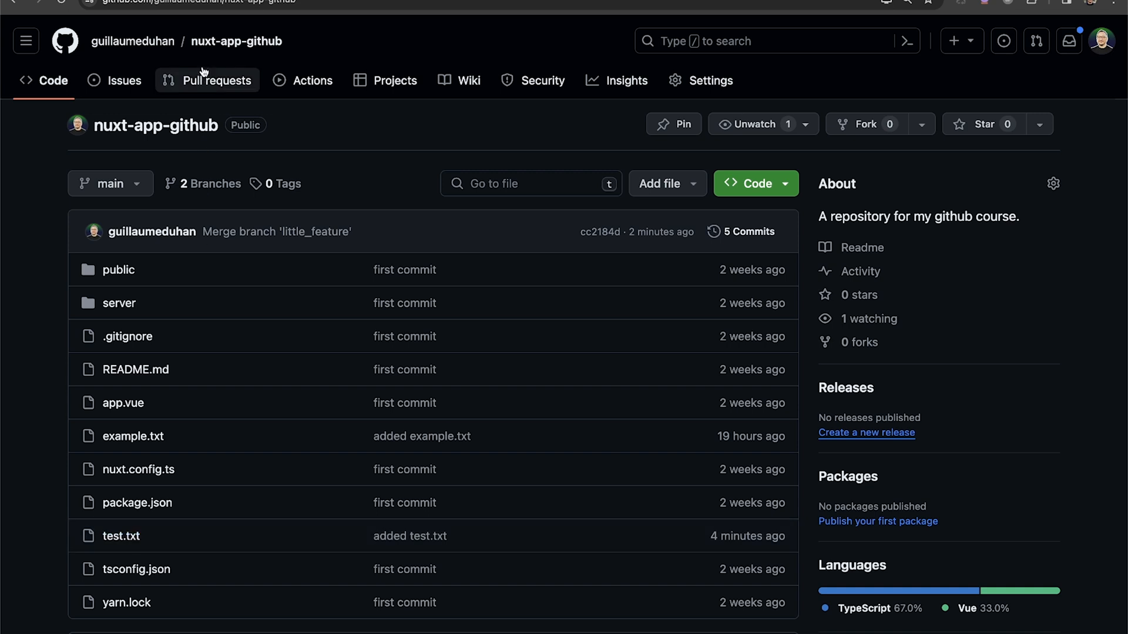
{"action": "mouse_move", "coordinate": [200, 541]}
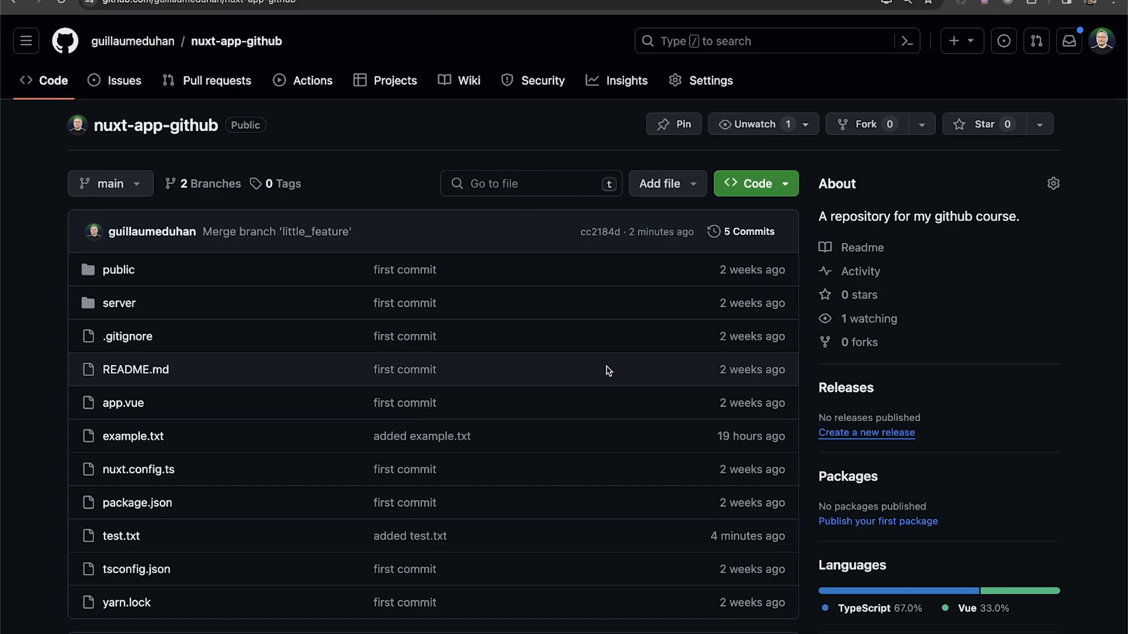
{"action": "mouse_move", "coordinate": [545, 234]}
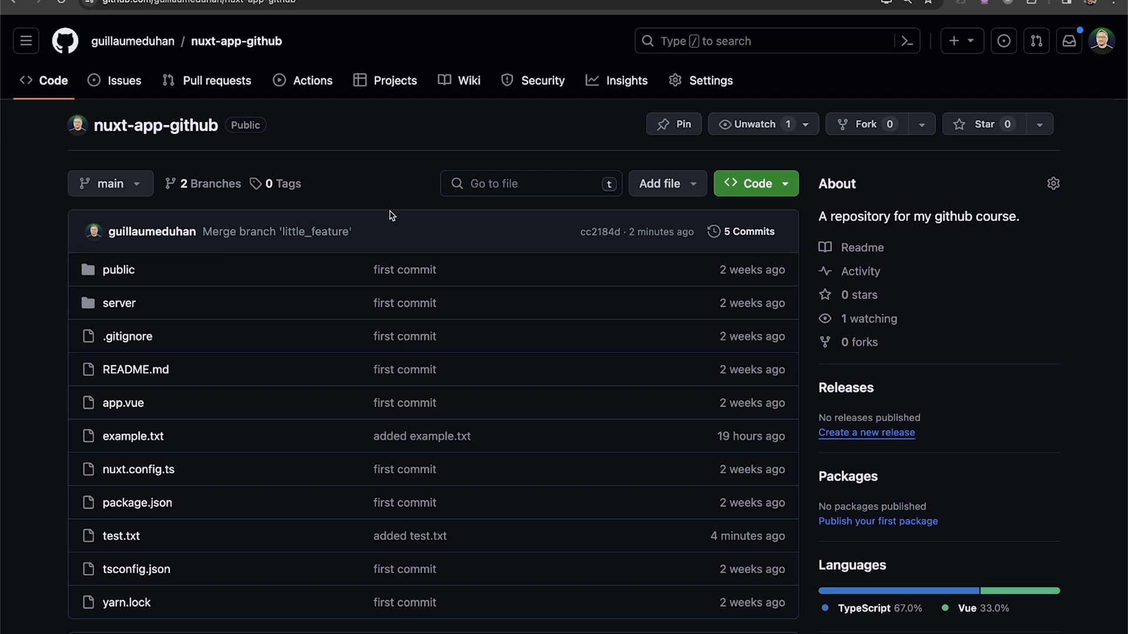
{"action": "mouse_move", "coordinate": [258, 111]}
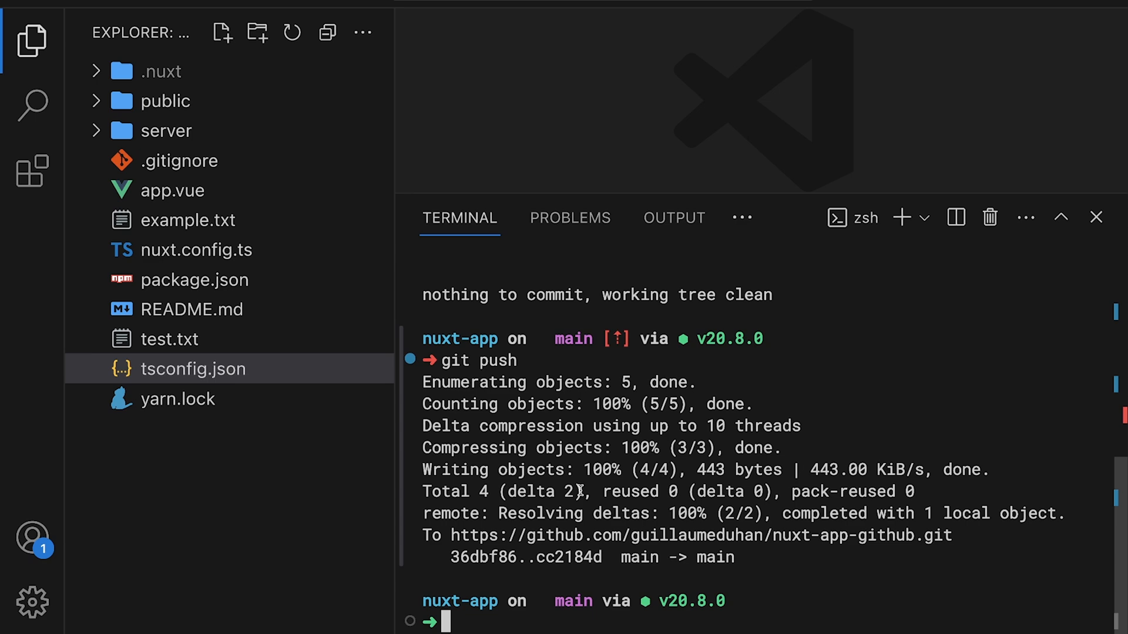
{"action": "mouse_move", "coordinate": [610, 381]}
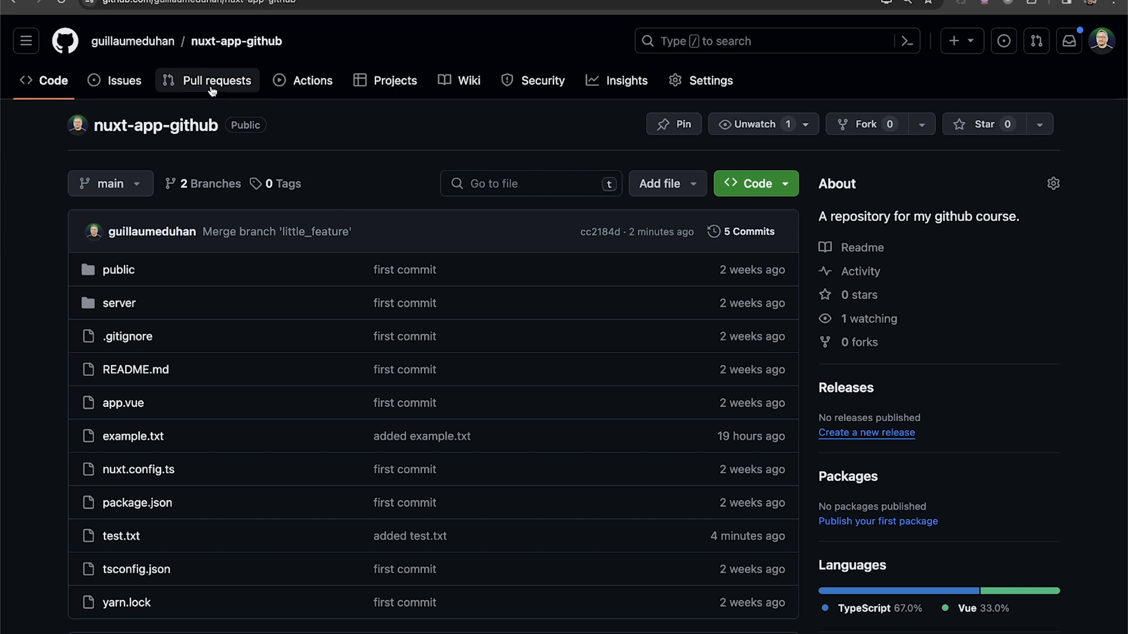
{"action": "mouse_move", "coordinate": [435, 154]}
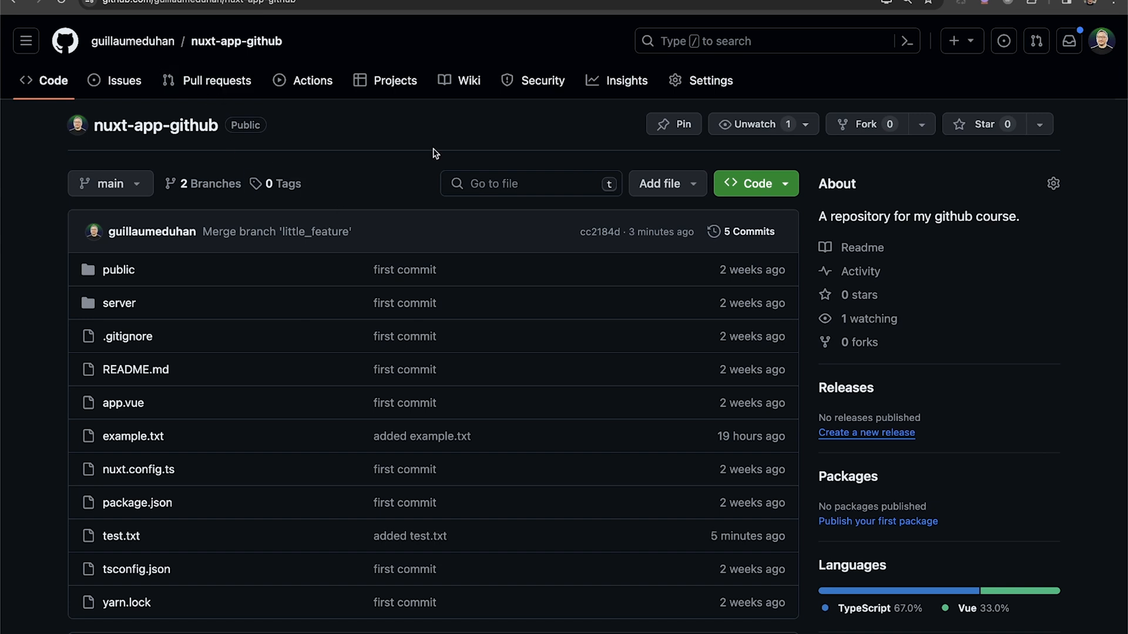